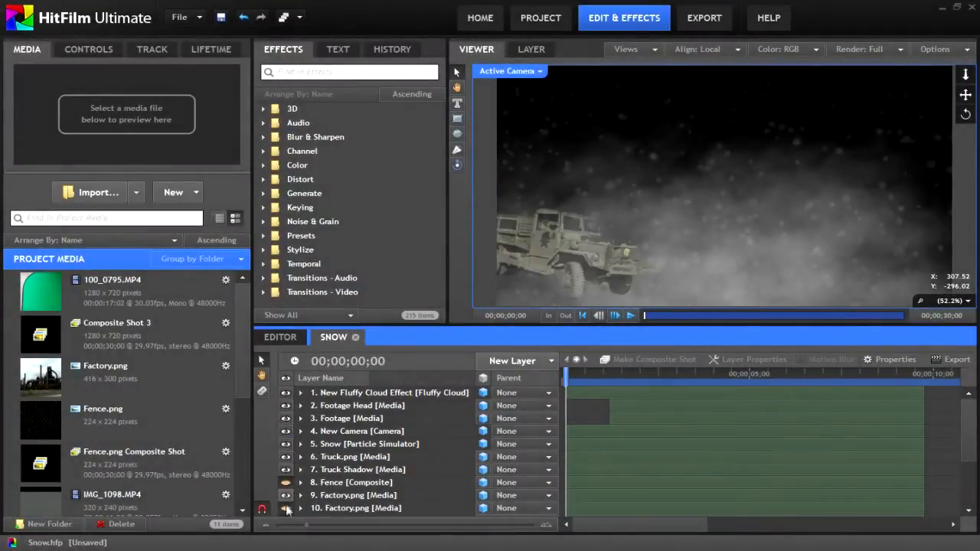
Step: Scroll to reach the 100_0676 composite shot and its new-layer type list
scroll("down", 3)
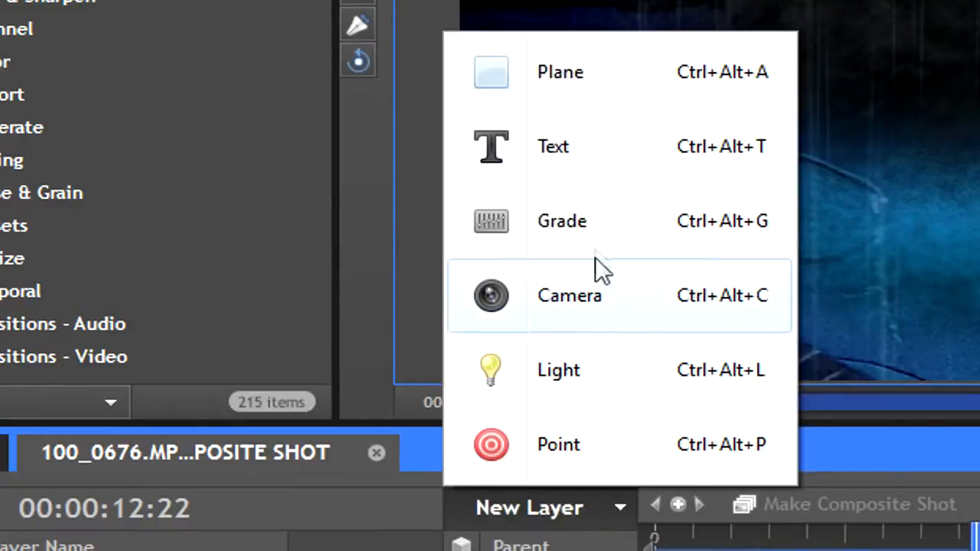
Step: Add a Camera layer to the 100_0676 composite
left_click(562, 220)
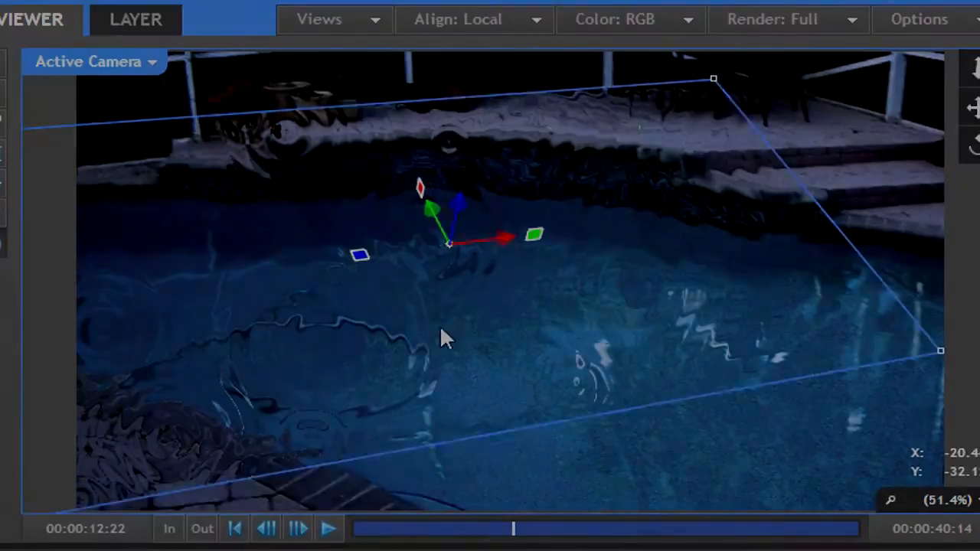
left_click(90, 61)
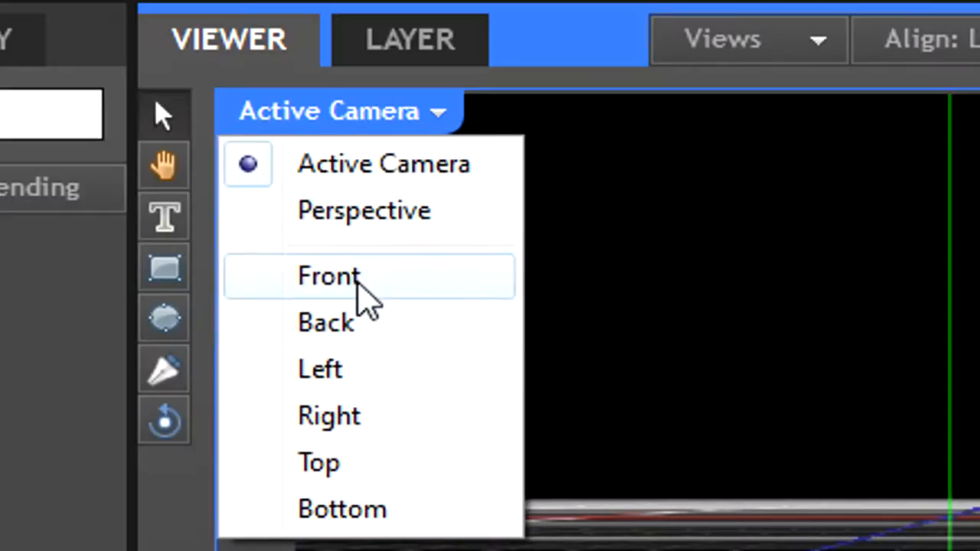
Step: Switch the Viewer from Front to Perspective and select New Camera to inspect its position
left_click(329, 275)
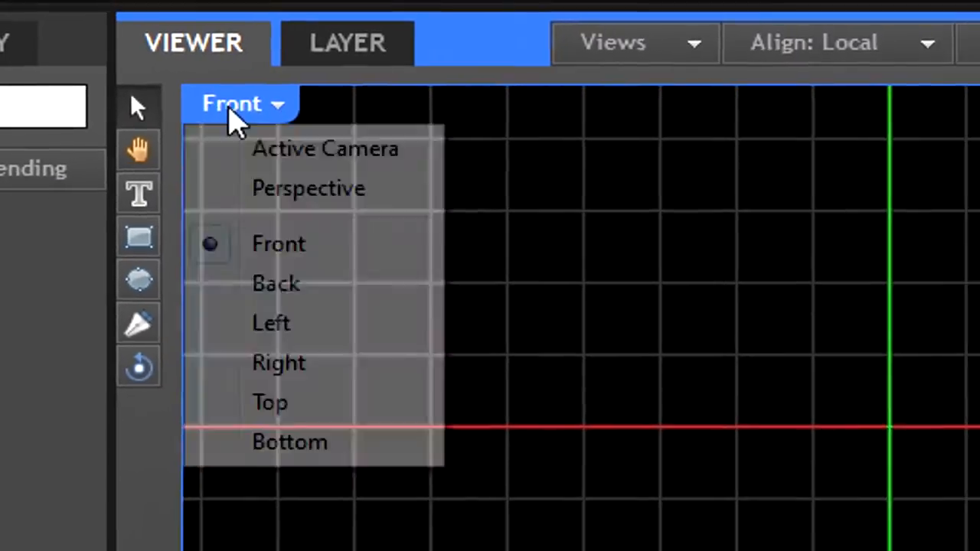
left_click(308, 188)
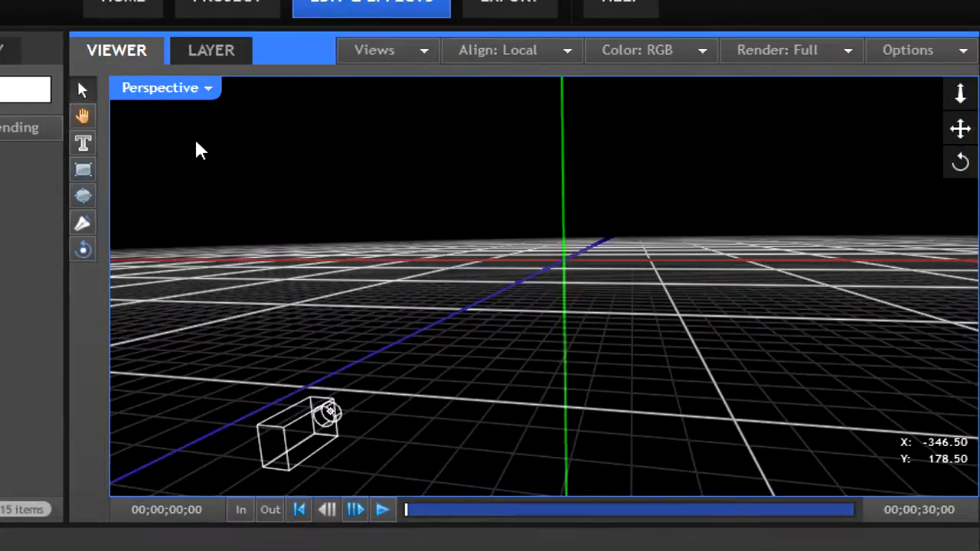
left_click(164, 87)
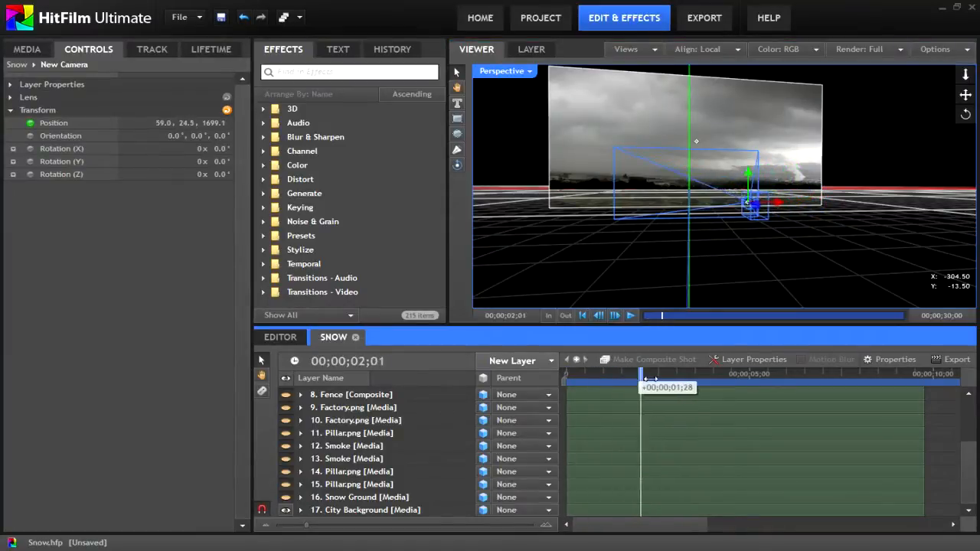
left_click_drag(642, 373, 833, 373)
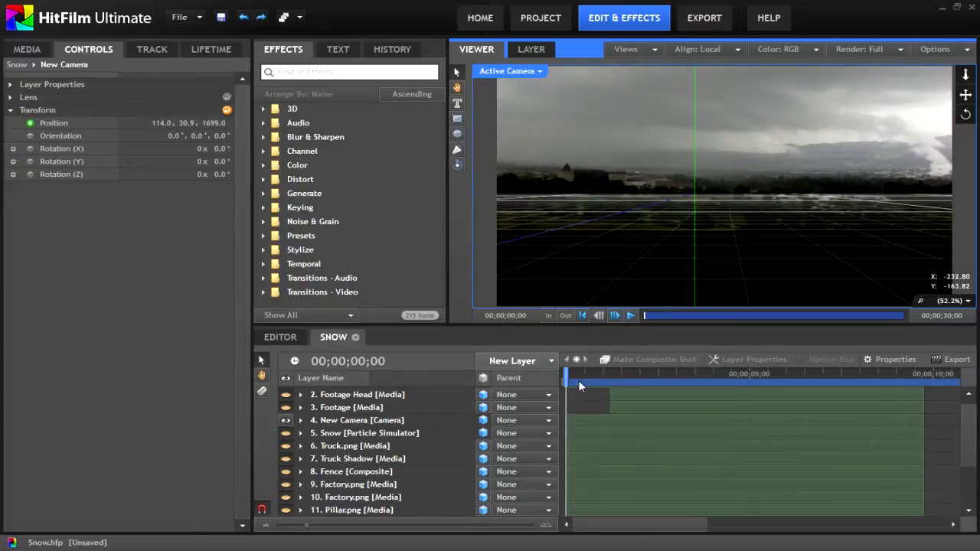
left_click_drag(578, 373, 672, 373)
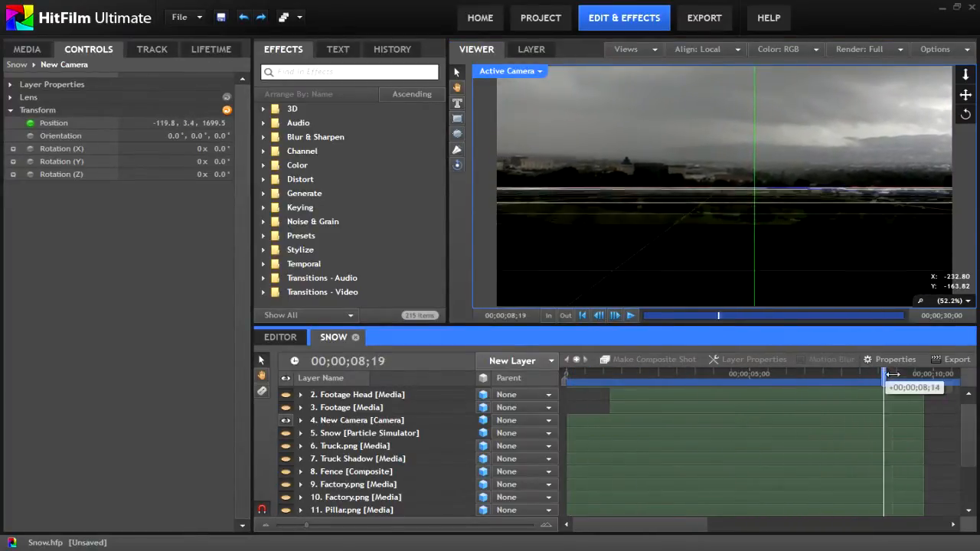
left_click(346, 446)
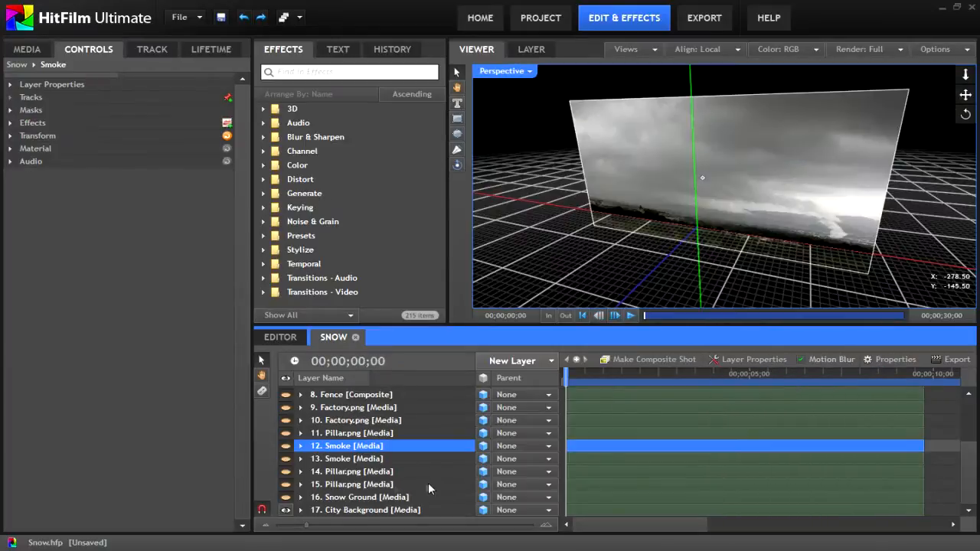
Step: Set the Viewer to Active Camera
left_click(360, 497)
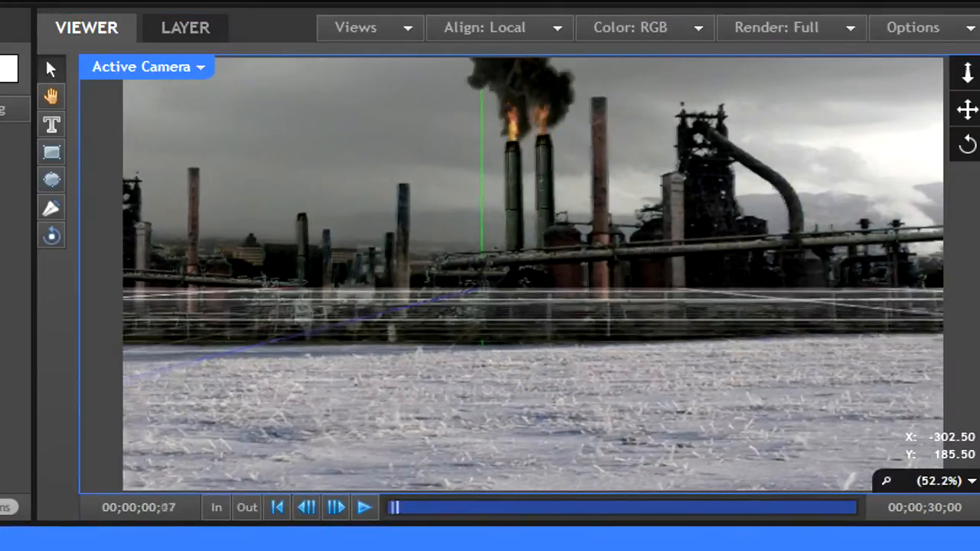
Step: Play the Snow shot so the actor appears, then view its layers in Perspective
left_click(145, 66)
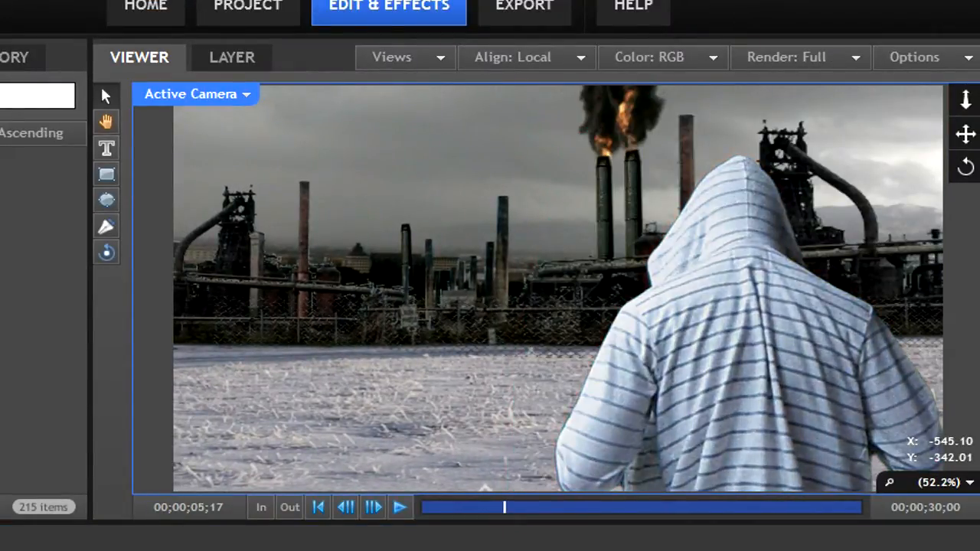
left_click(195, 94)
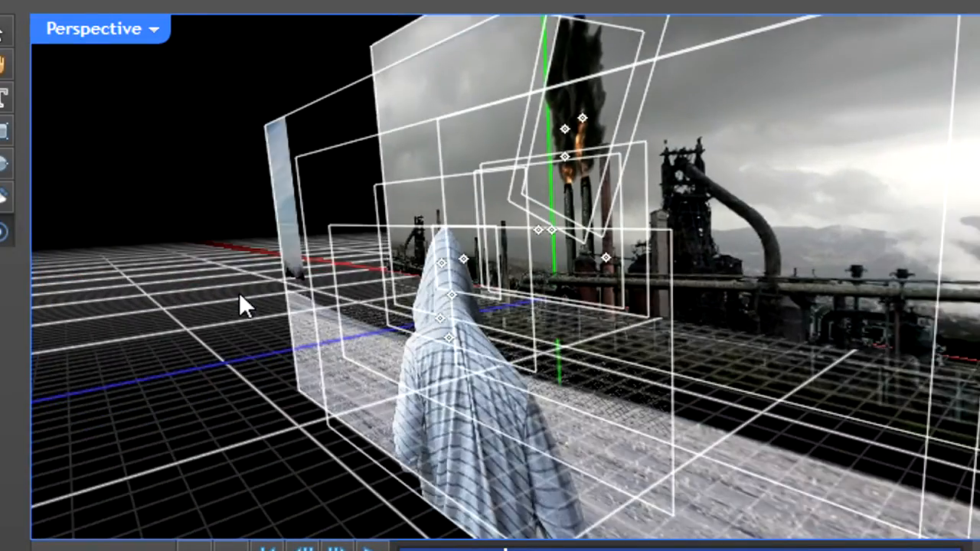